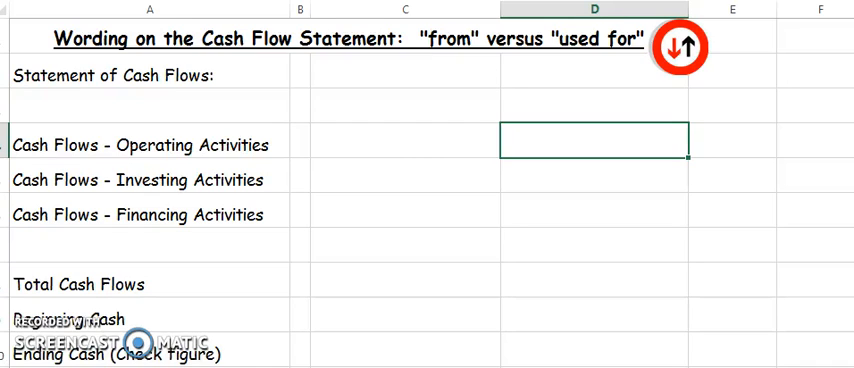
mouse_move(602, 320)
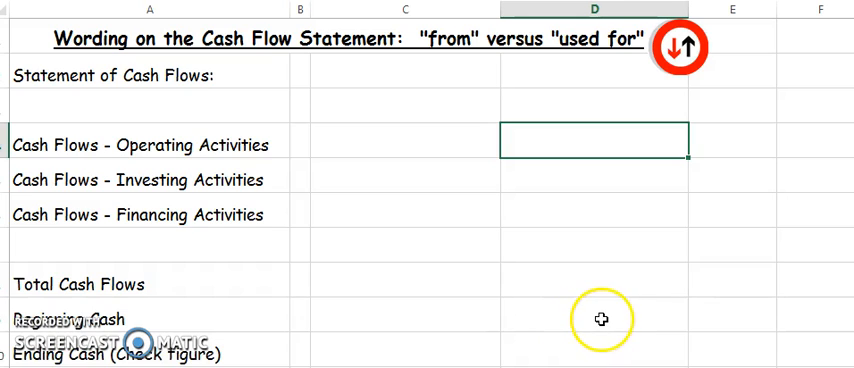
mouse_move(156, 86)
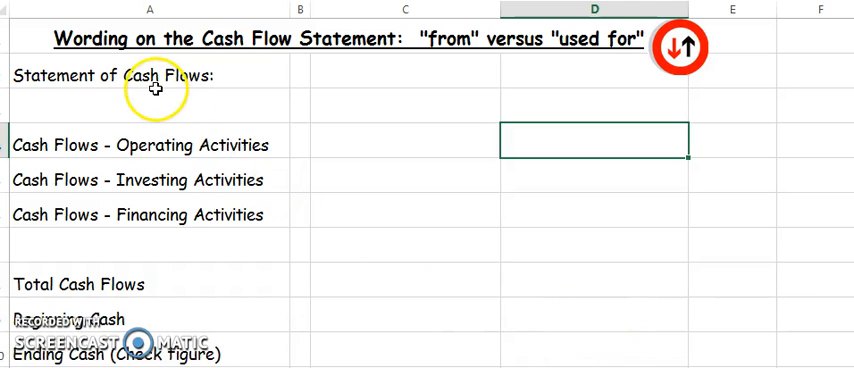
mouse_move(240, 100)
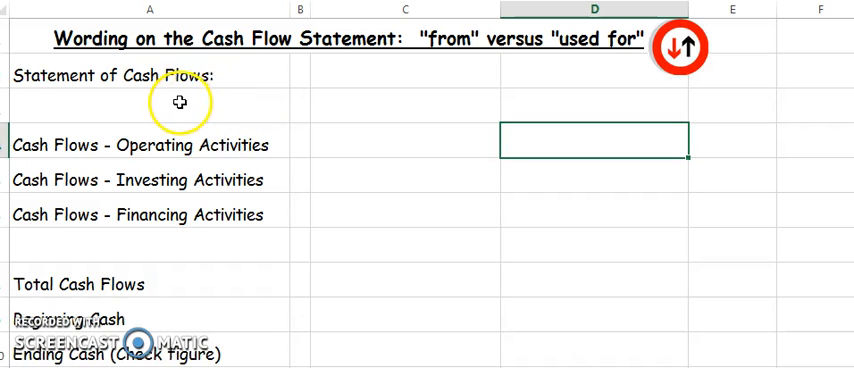
mouse_move(178, 144)
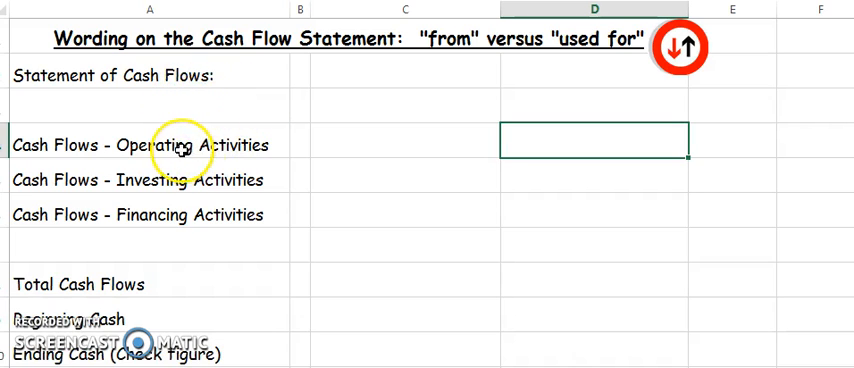
mouse_move(200, 222)
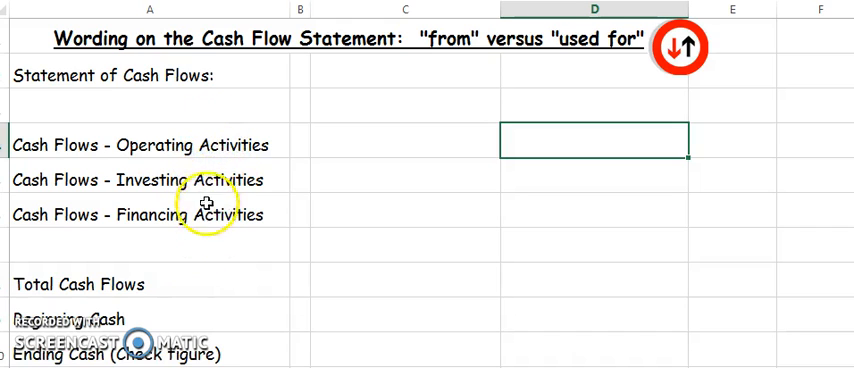
mouse_move(232, 216)
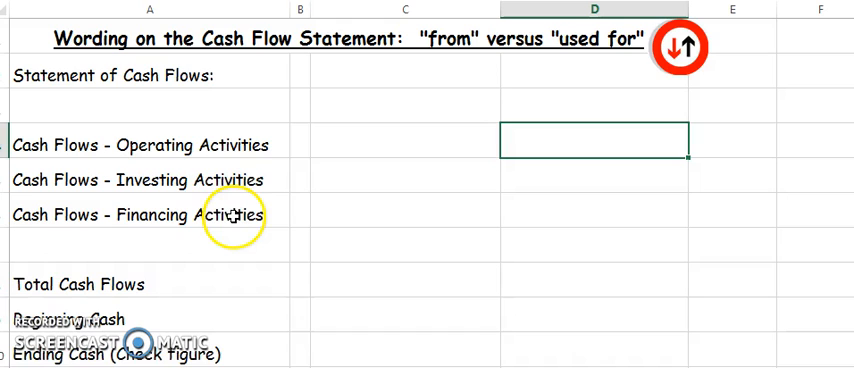
mouse_move(190, 210)
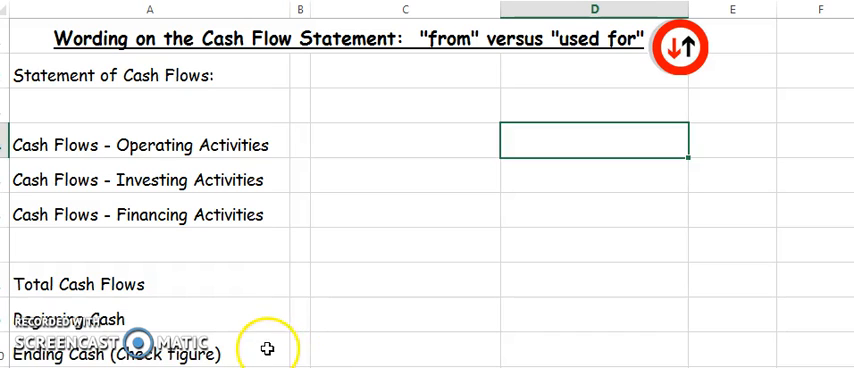
mouse_move(434, 52)
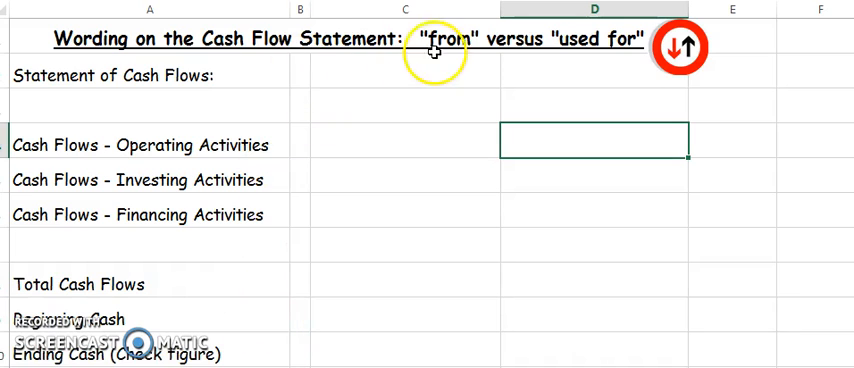
mouse_move(636, 52)
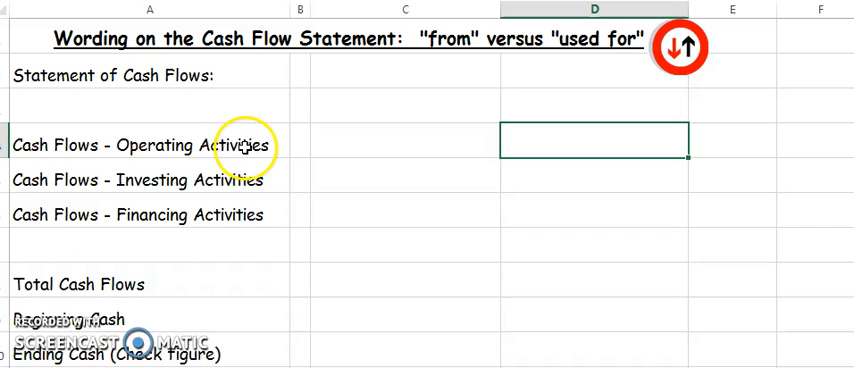
mouse_move(276, 136)
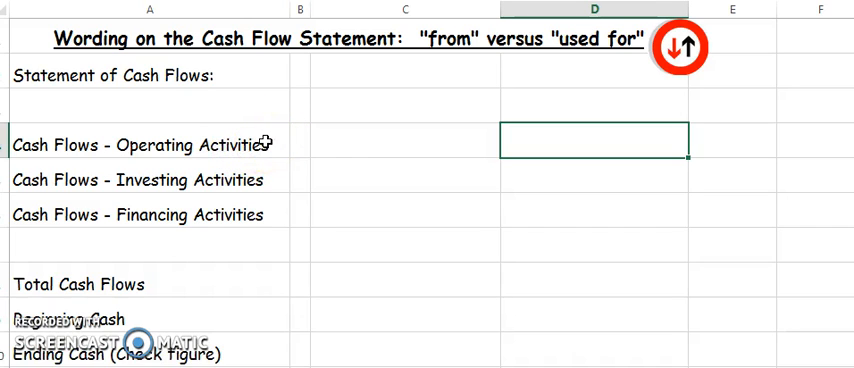
Enter 'Cash Flows from operating activities' in C4 beside the operating label and widen column C
click(404, 140)
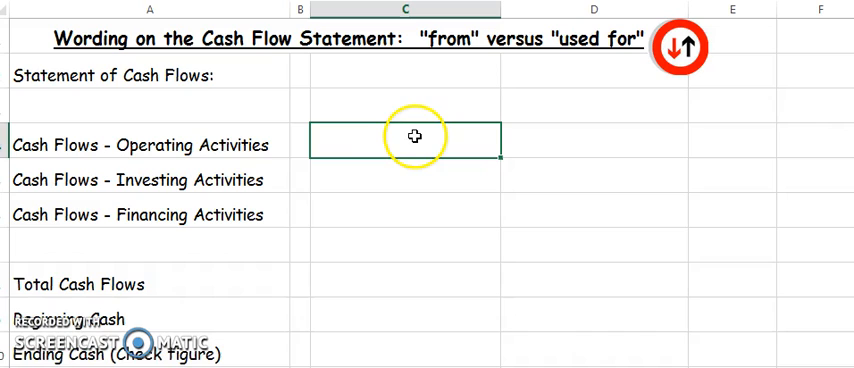
mouse_move(544, 84)
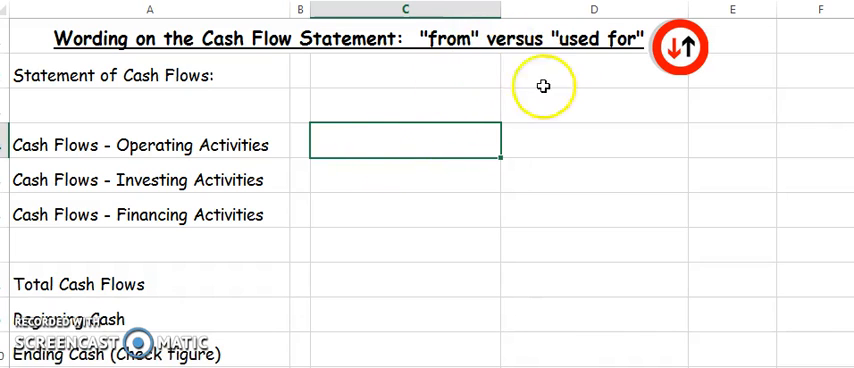
mouse_move(410, 150)
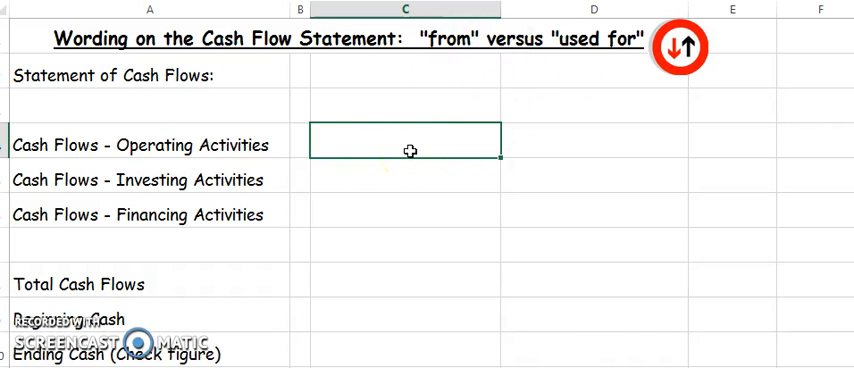
text(Cash Flows)
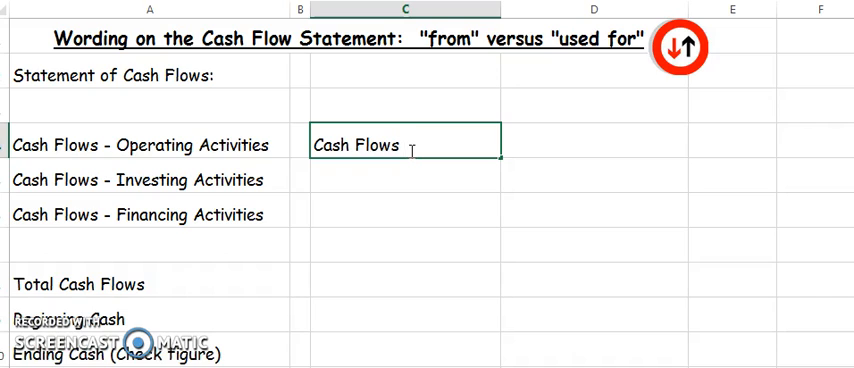
text(from operatint)
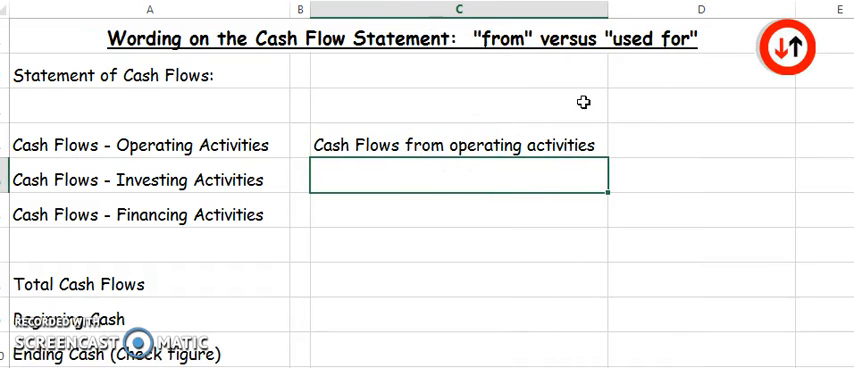
Add 'Net Increase' and 'Net Decrease' headings with 'Cash Flows used for operating activities' in D4
click(478, 102)
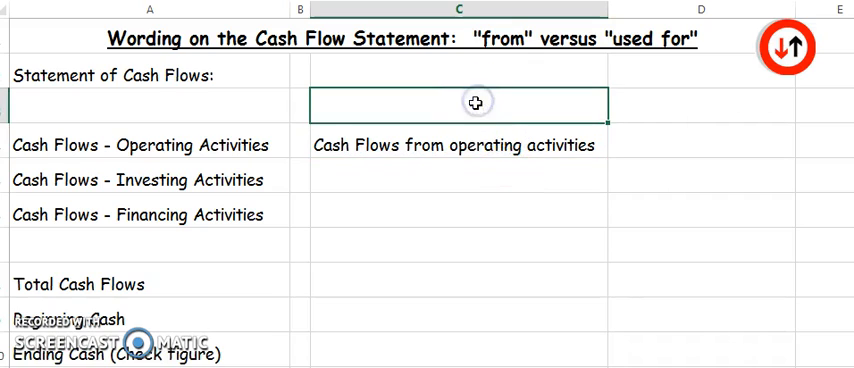
text(Add)
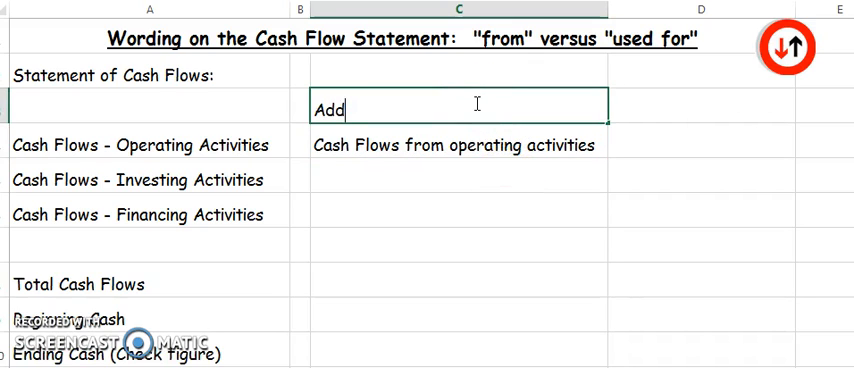
text(Net Increase)
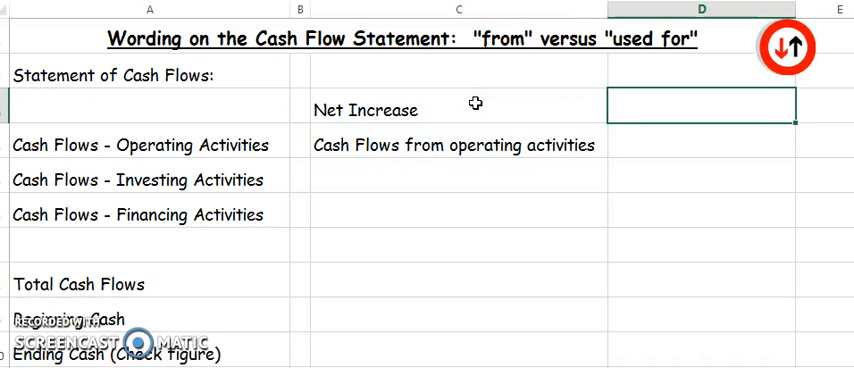
text(Cash Flows u)
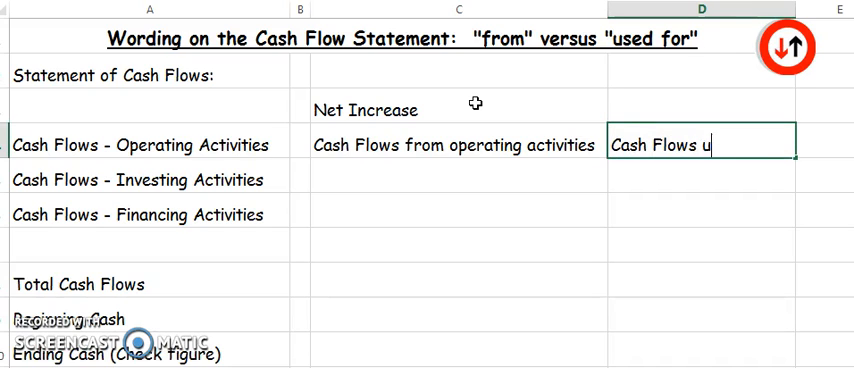
text(sed for operating activities)
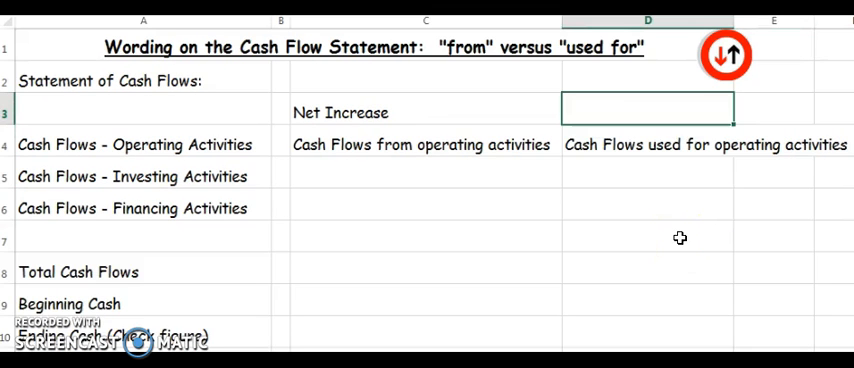
text(Net Decrease)
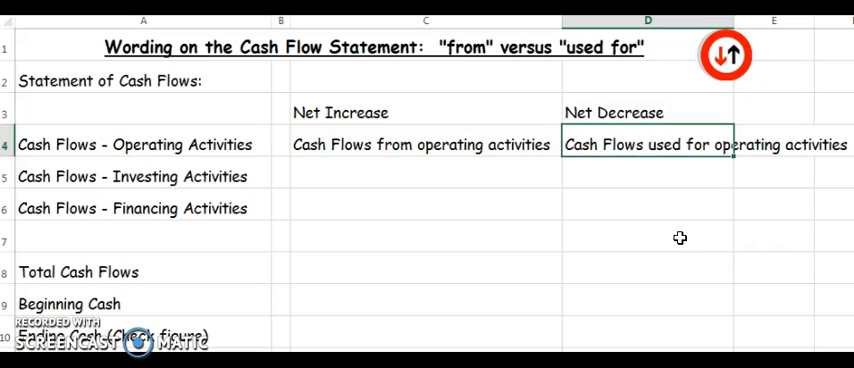
Enter 'Cash Flows from Investing Activities' in C5 and start the 'used for Investing' entry in D5
click(424, 176)
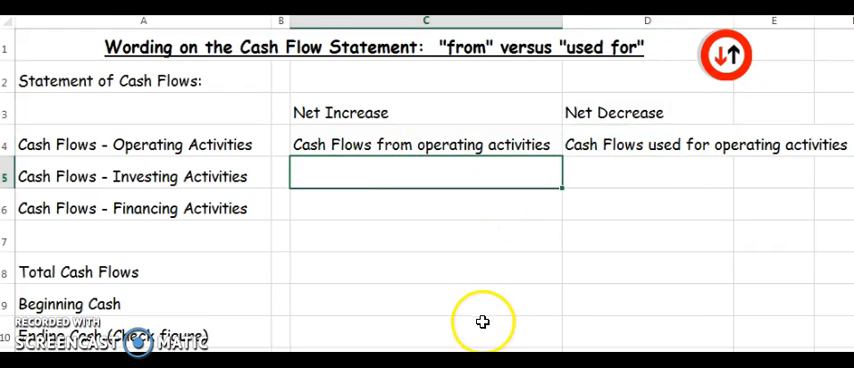
mouse_move(308, 190)
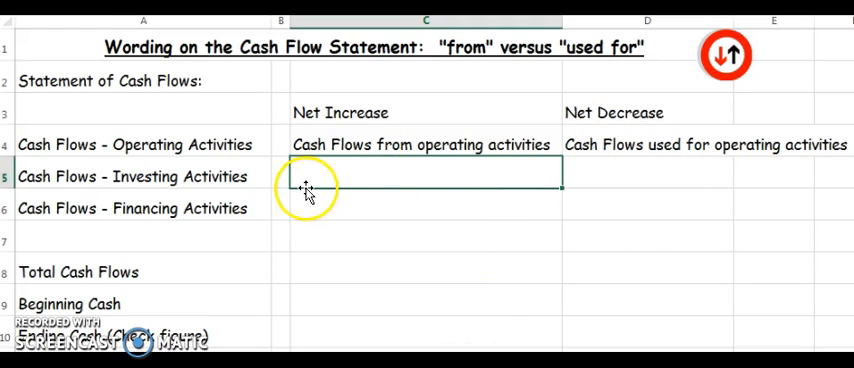
mouse_move(408, 164)
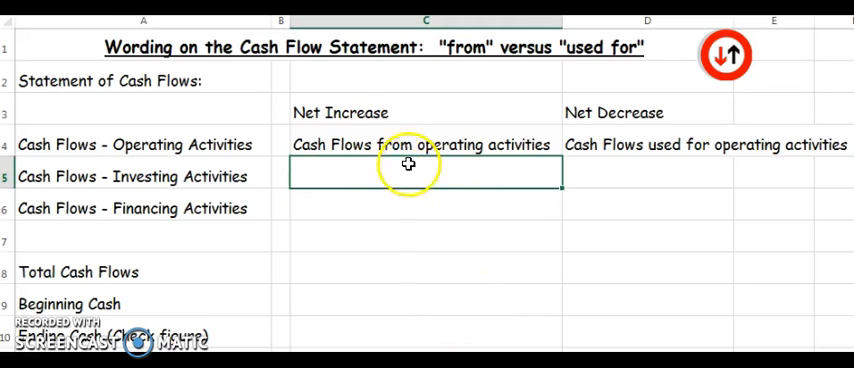
mouse_move(276, 180)
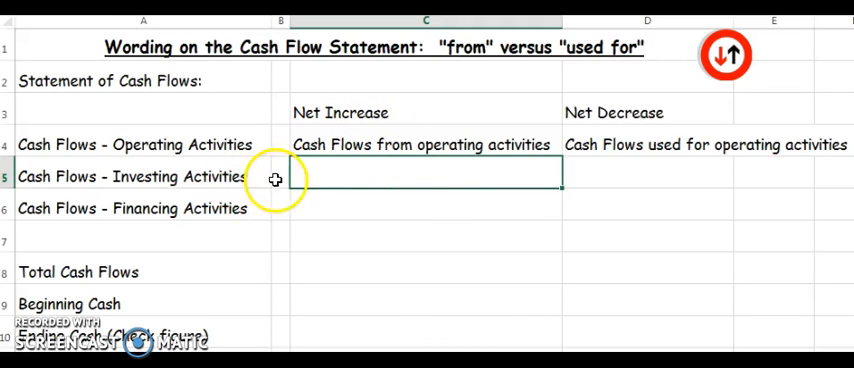
mouse_move(352, 172)
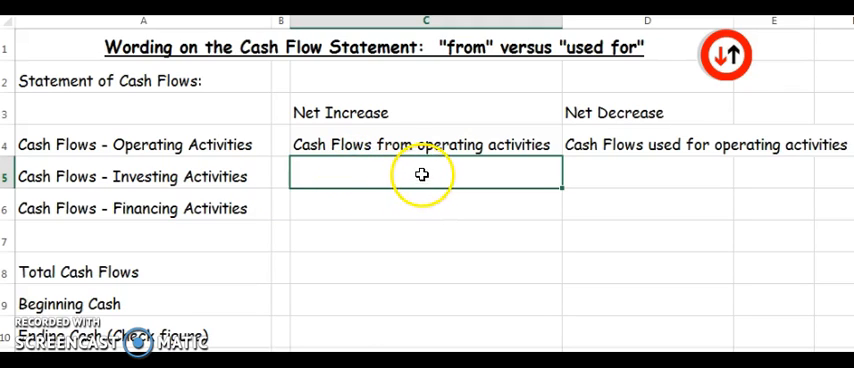
mouse_move(436, 176)
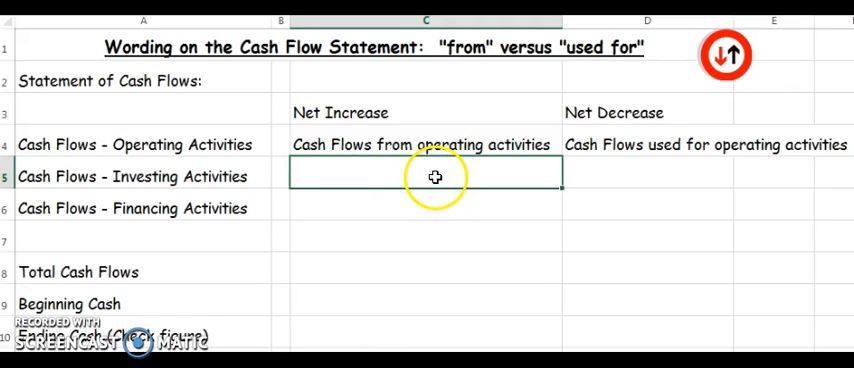
text(Cash Flows from operating activities)
text(Cash Flows from Investing)
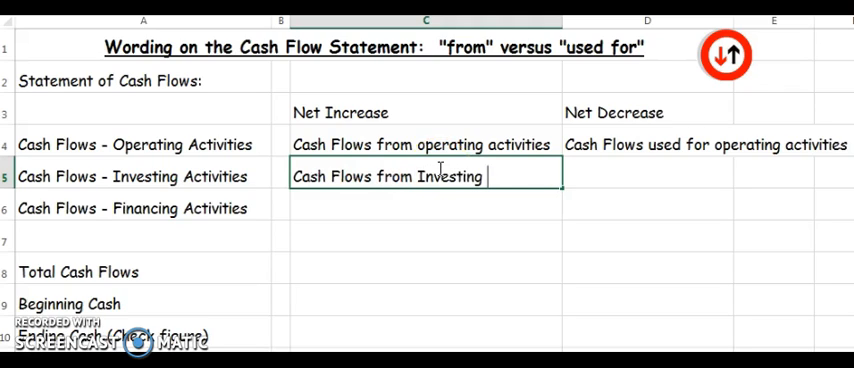
key(Return)
text(Cash Flows used for Inves)
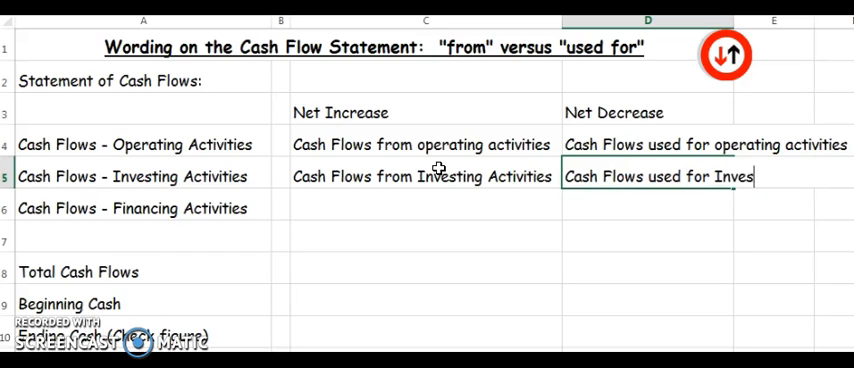
text(tn=)
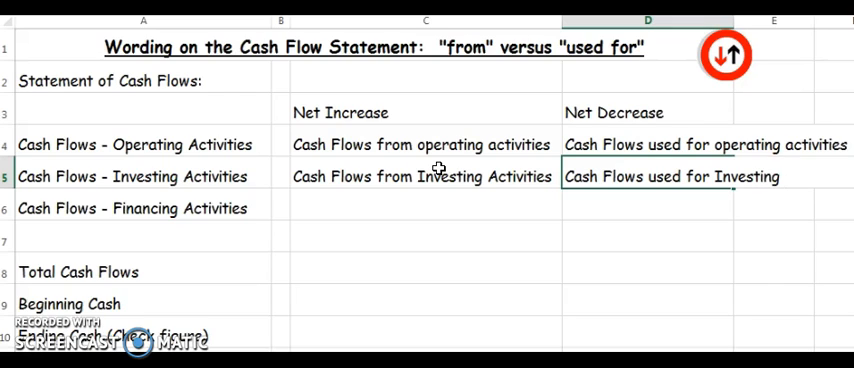
Finish D5 with 'activities' and fill the financing row's 'from' and 'used for' wording
text(activities)
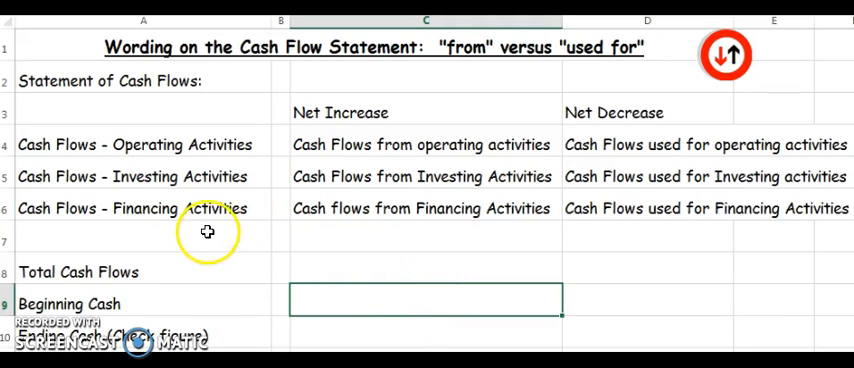
mouse_move(372, 230)
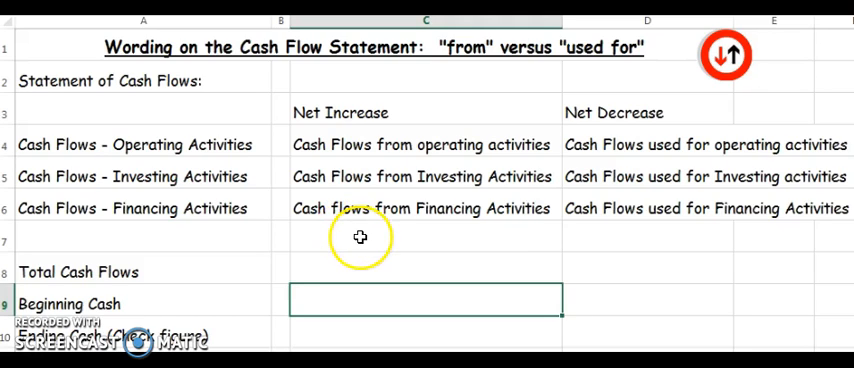
mouse_move(632, 240)
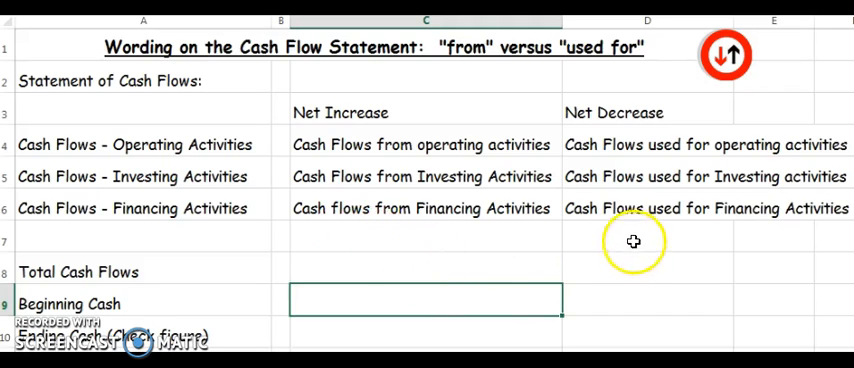
mouse_move(716, 230)
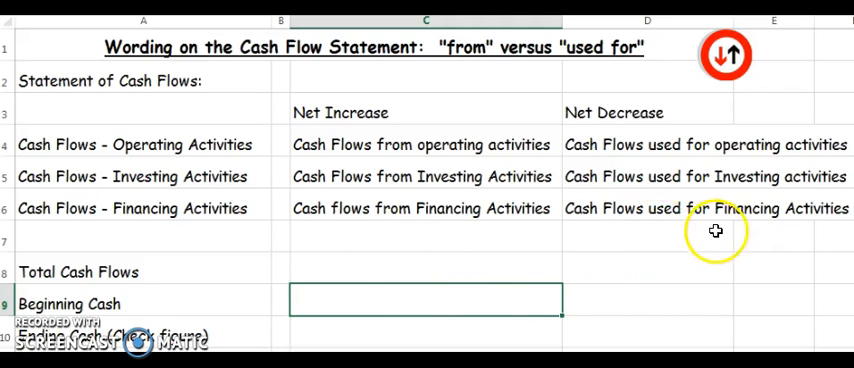
mouse_move(724, 240)
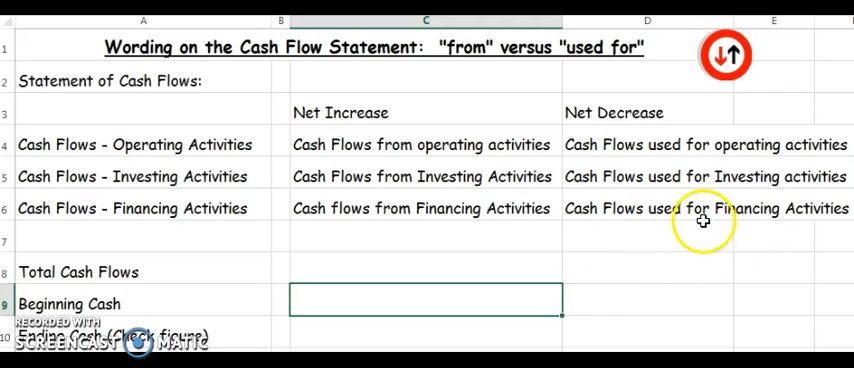
mouse_move(700, 250)
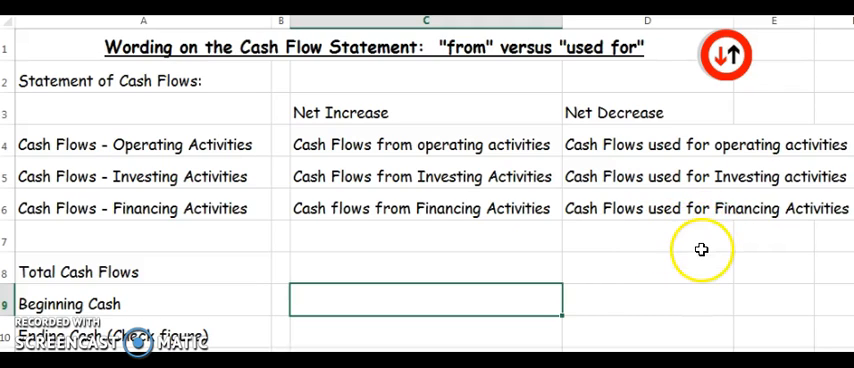